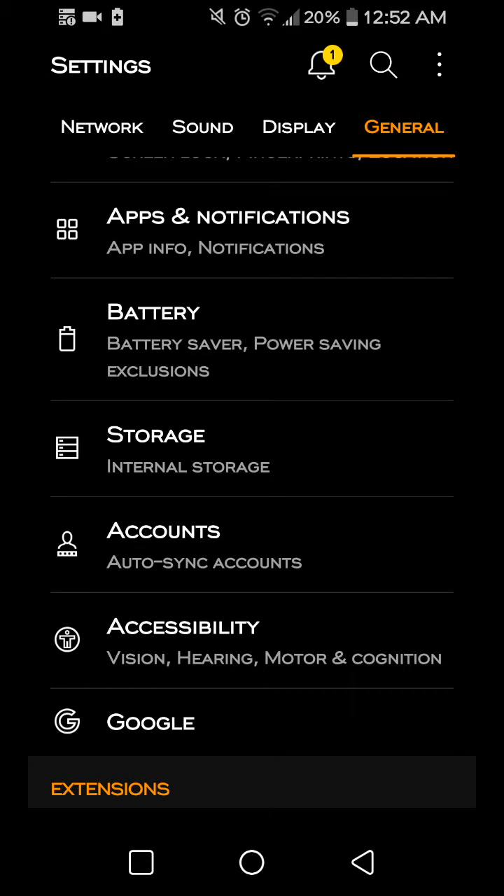
# Step: Run Optimize phone in Smart cleaning to clear unnecessary files and stop unused apps
pyautogui.scroll(-3)
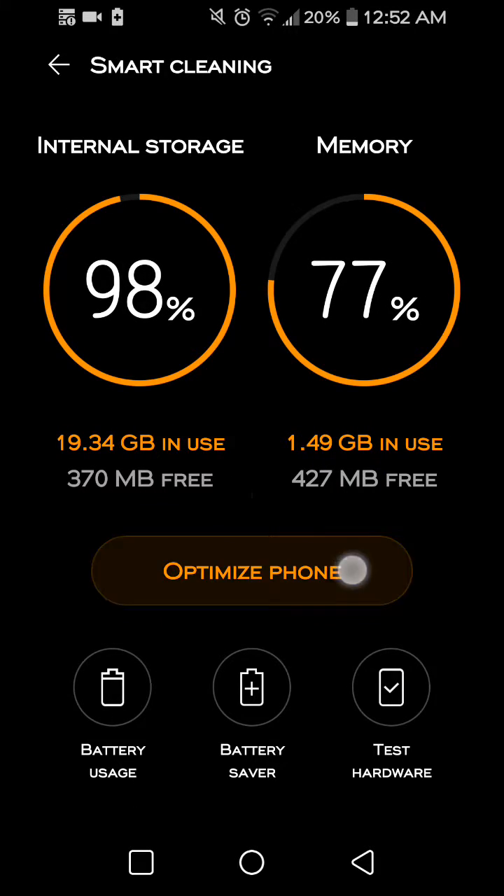
pyautogui.click(251, 572)
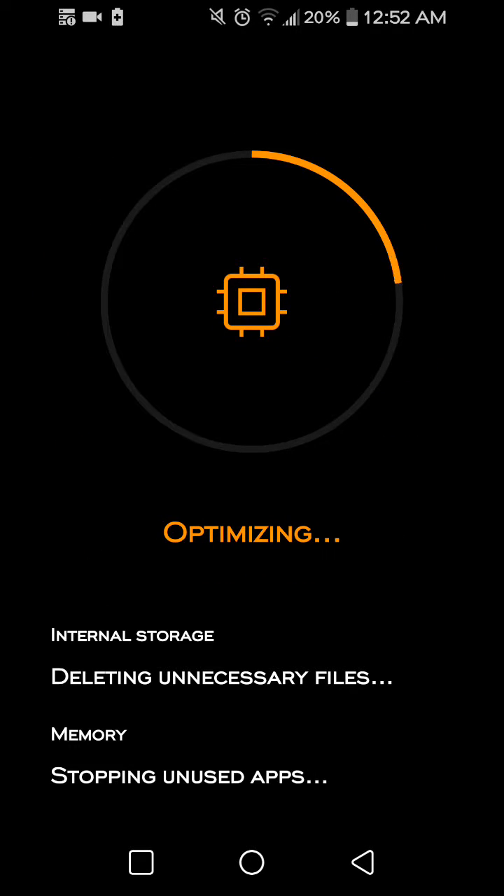